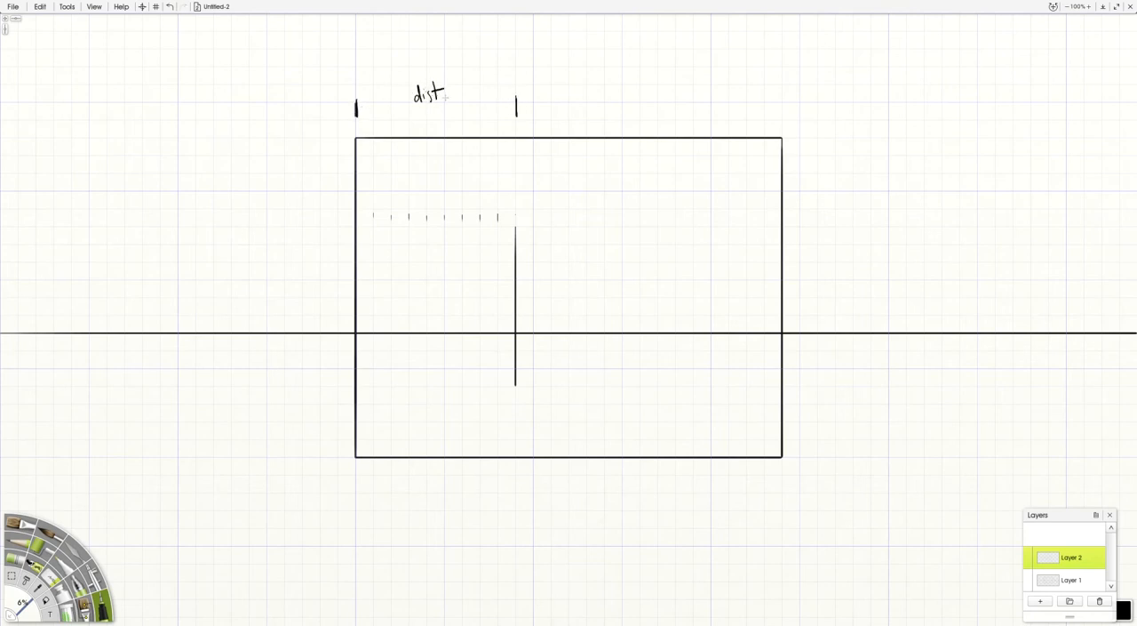
- Draw the dist. A dimension line and extend the tick marks across the rectangle
drag(360, 106, 410, 105)
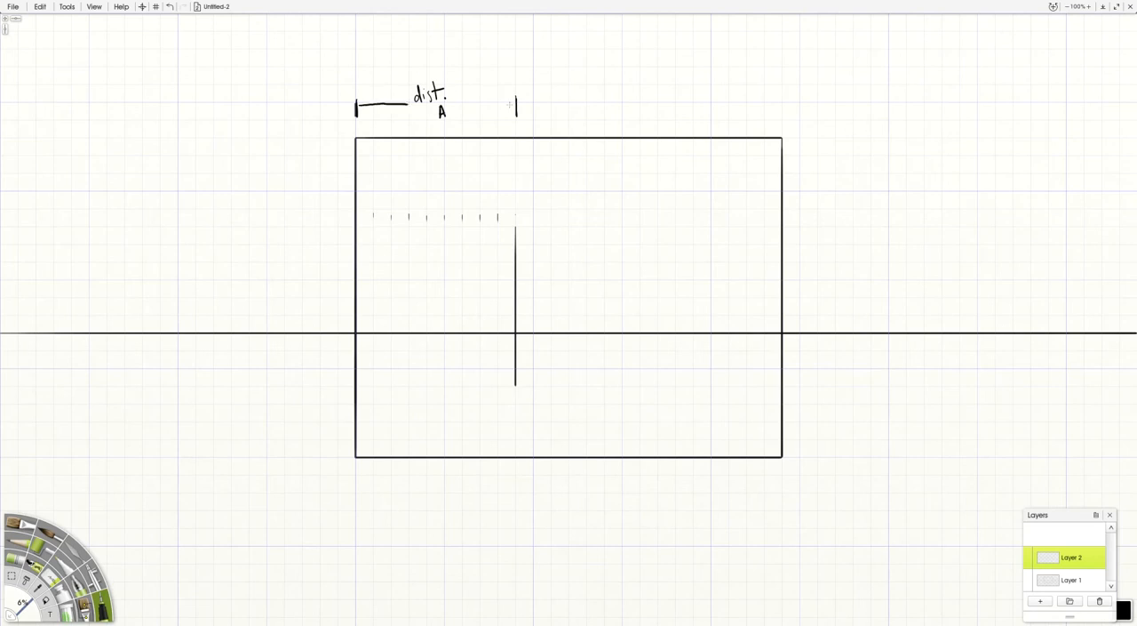
drag(440, 67, 867, 97)
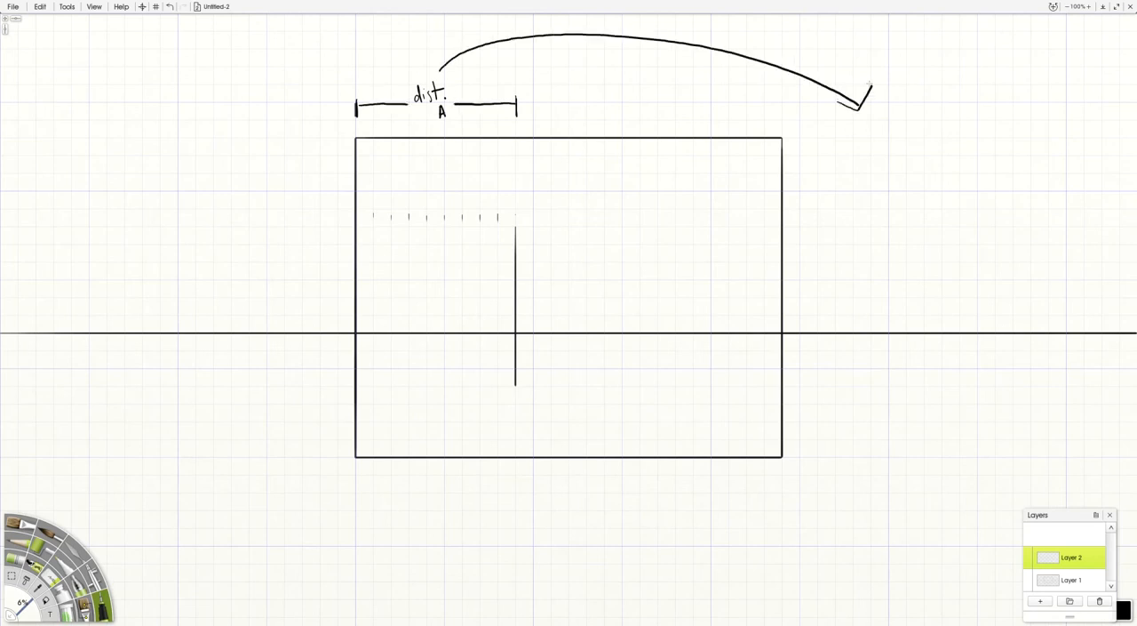
drag(515, 216, 587, 216)
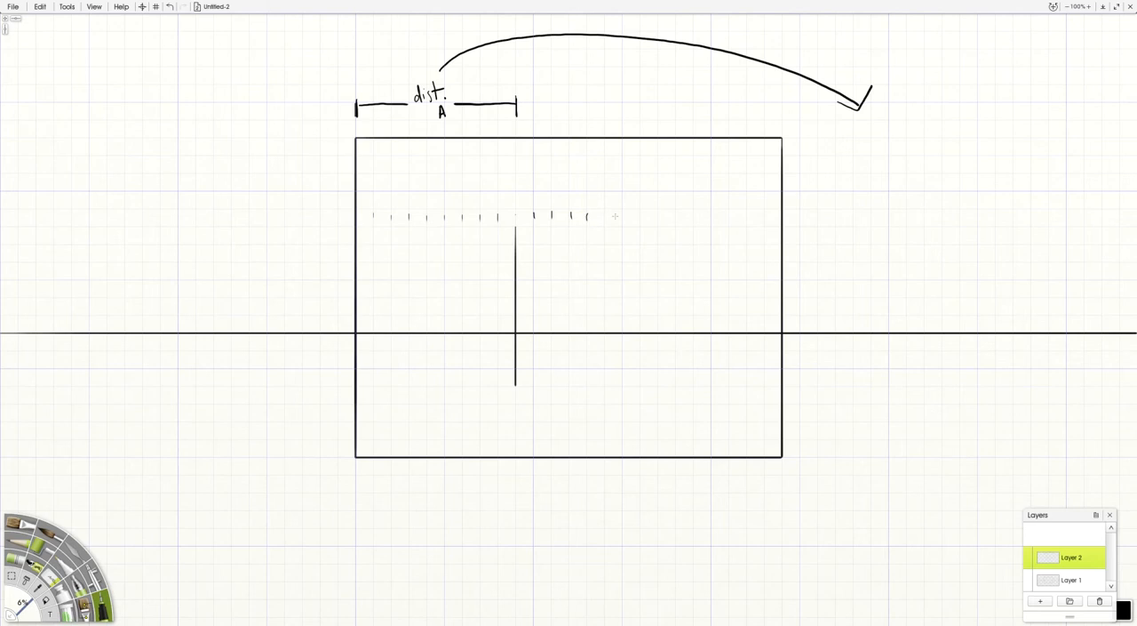
drag(586, 216, 694, 216)
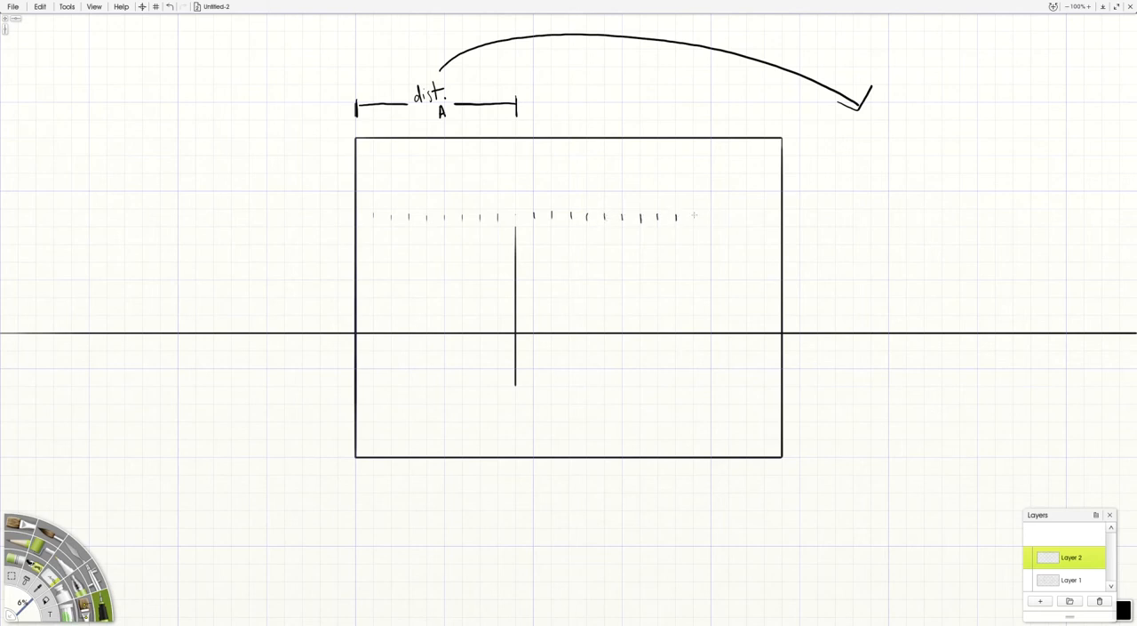
drag(675, 217, 768, 218)
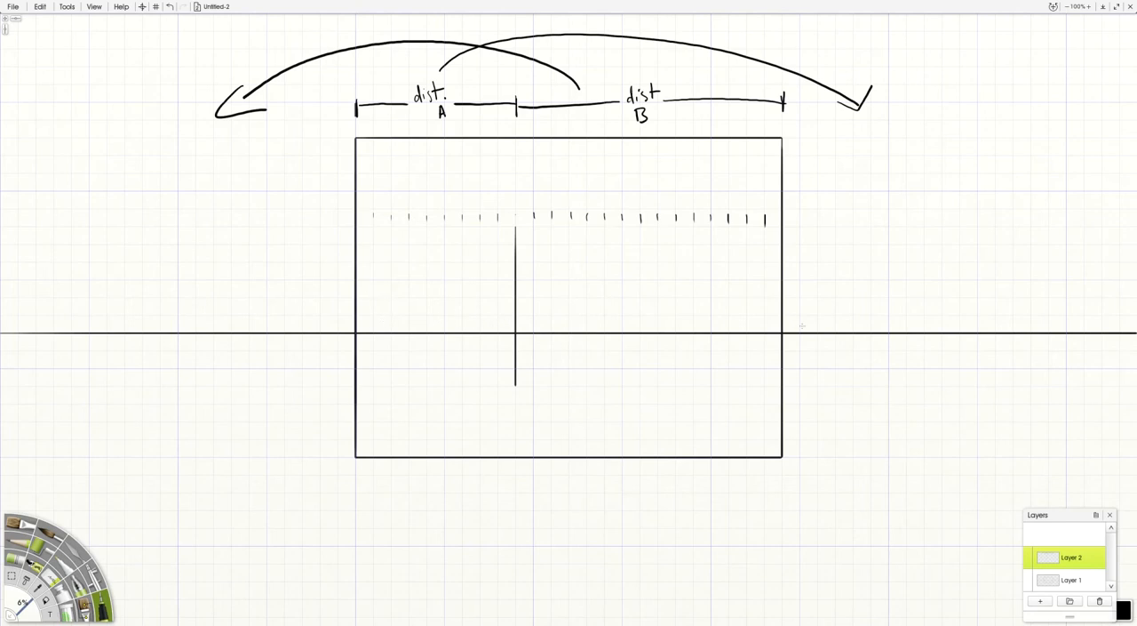
mouse_move(936, 325)
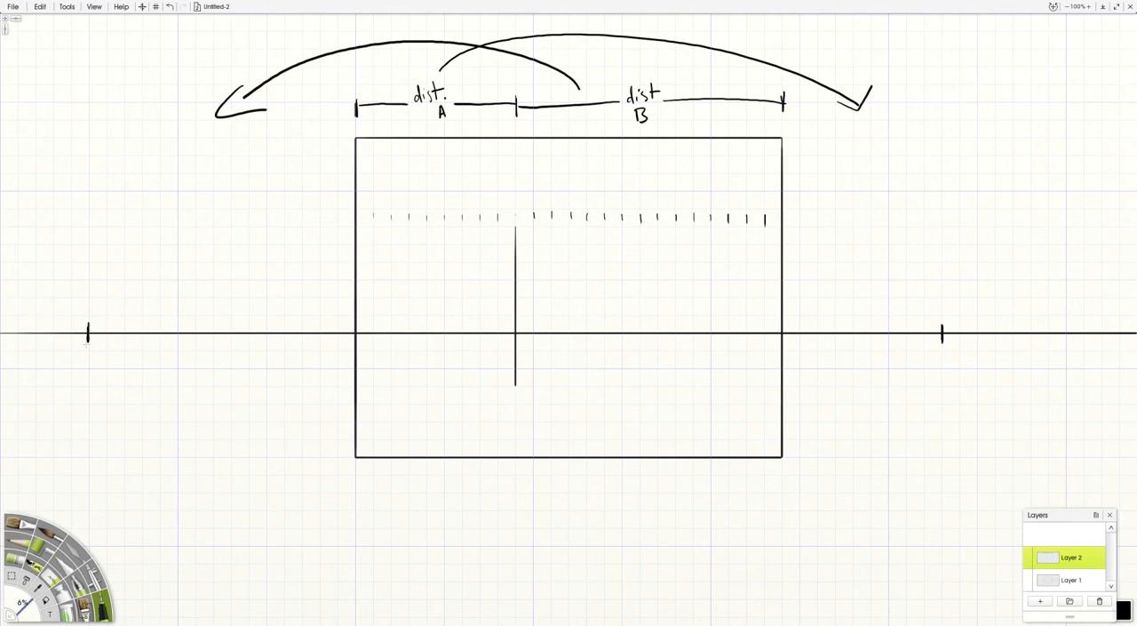
- Hand-letter the 'VP1 (LEFT)' label at the left vanishing point
text(vr)
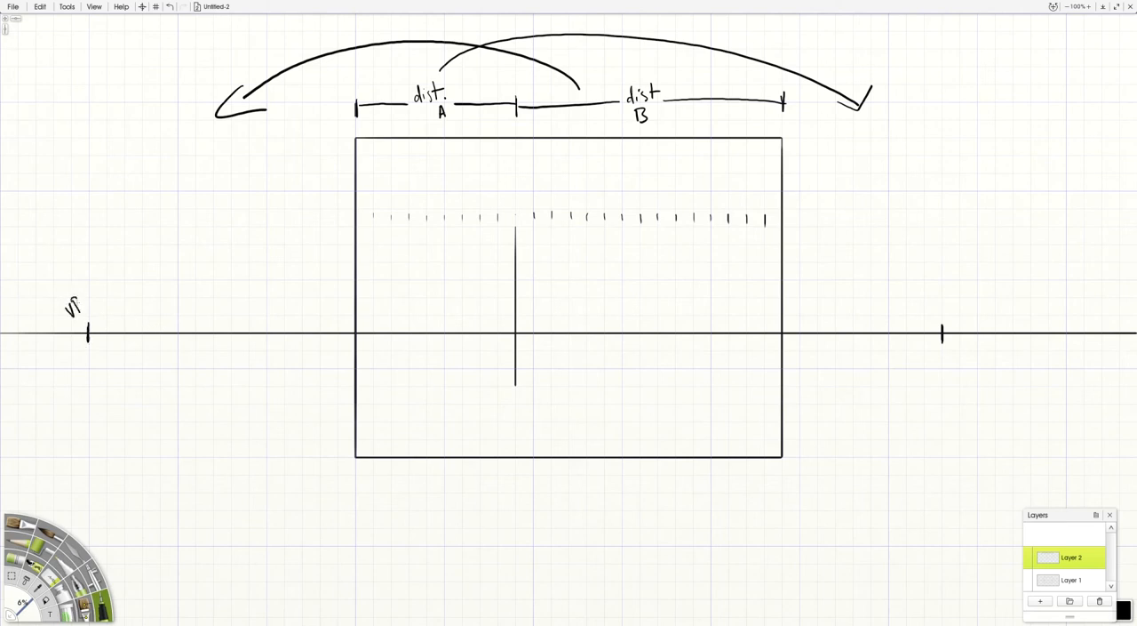
text(VP1)
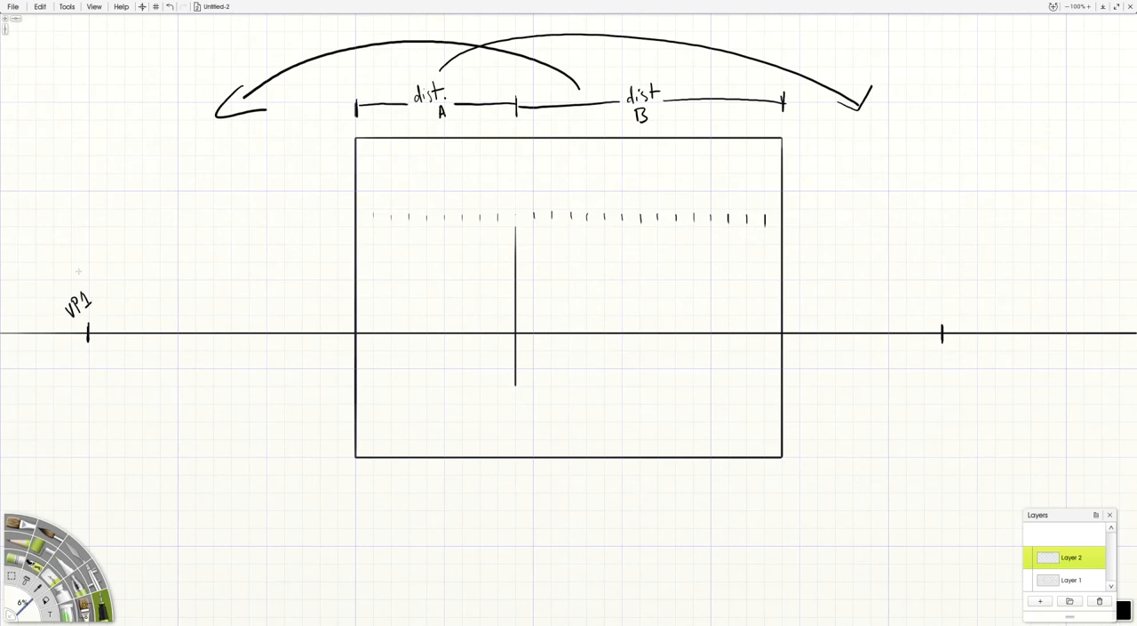
text((LE)
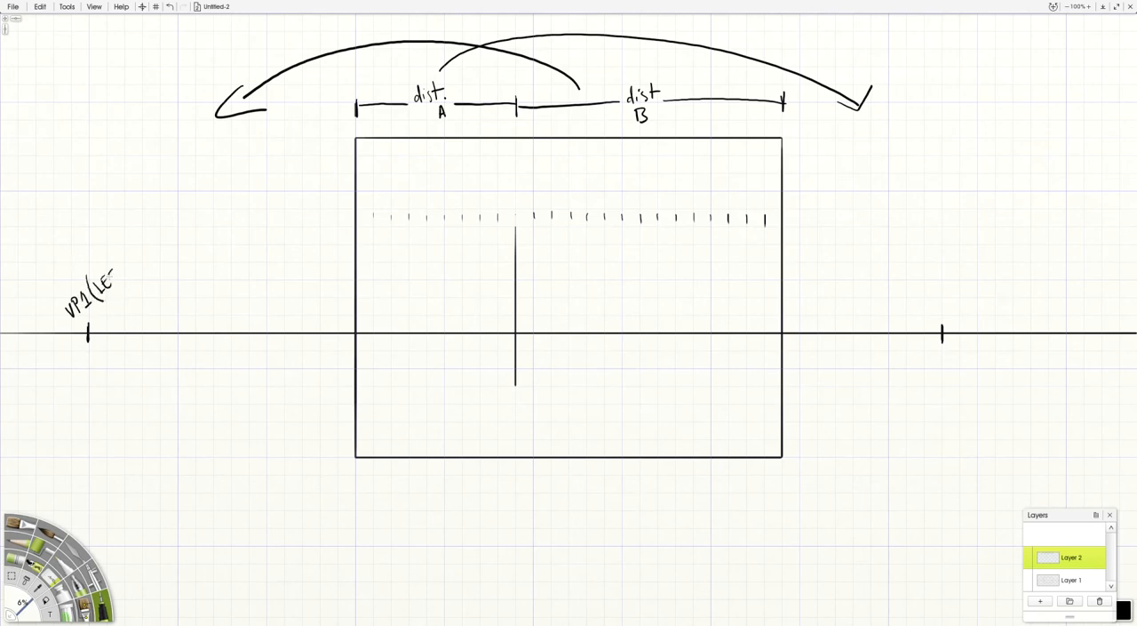
text(EFT))
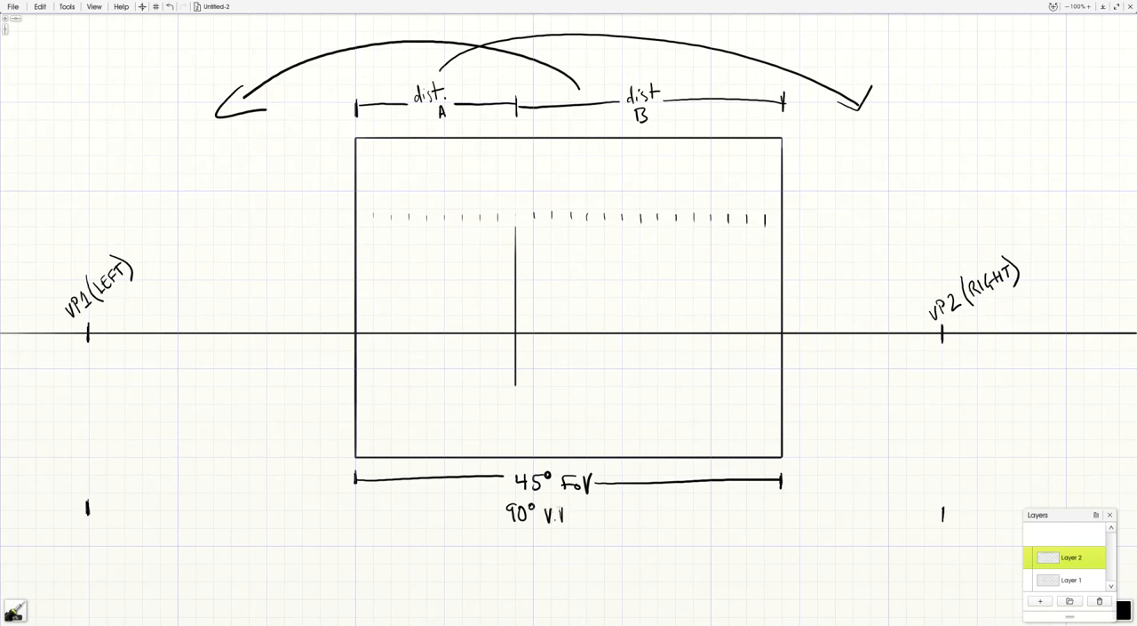
- Letter 'V.P. DIST.', draw the long line between vanishing points, and note 'AKA 48"'
text(V.P. DISI)
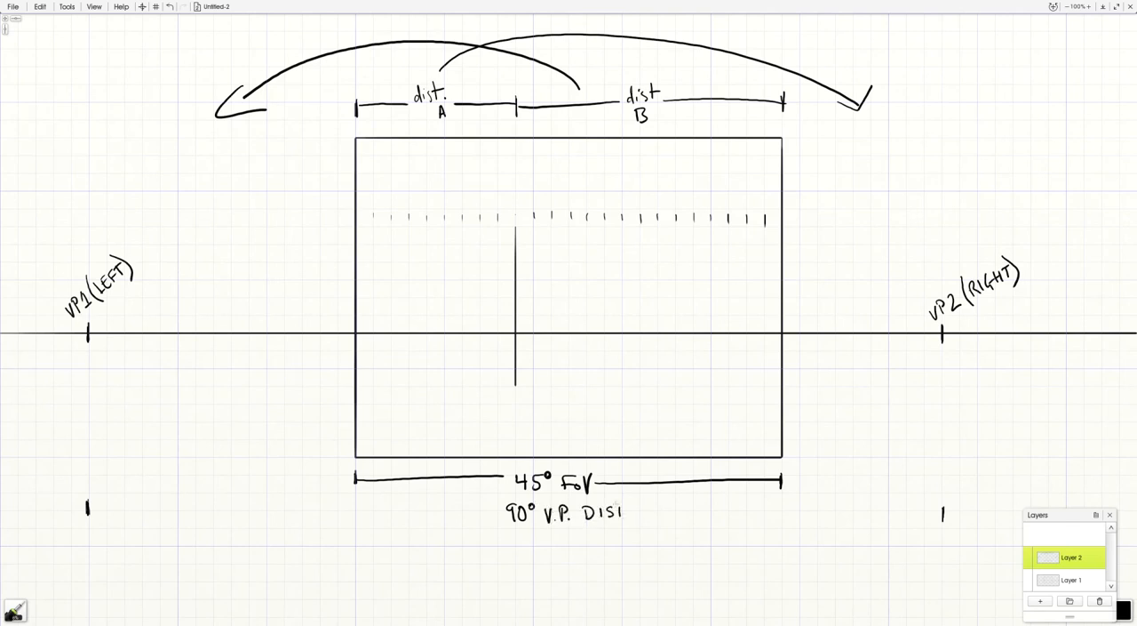
drag(87, 509, 893, 516)
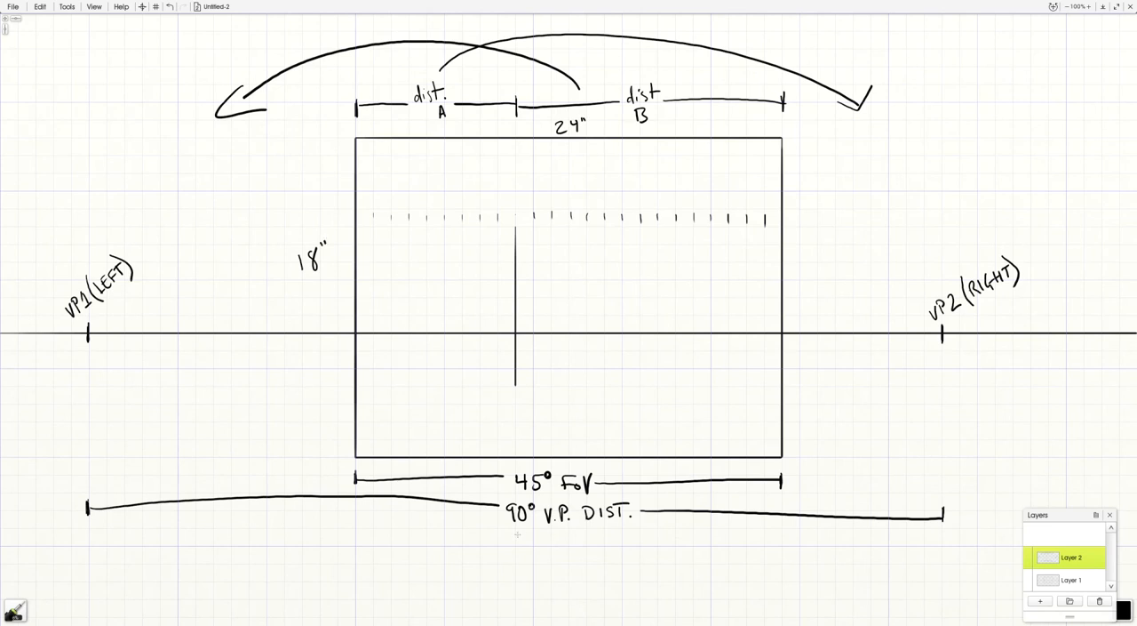
text(AKA)
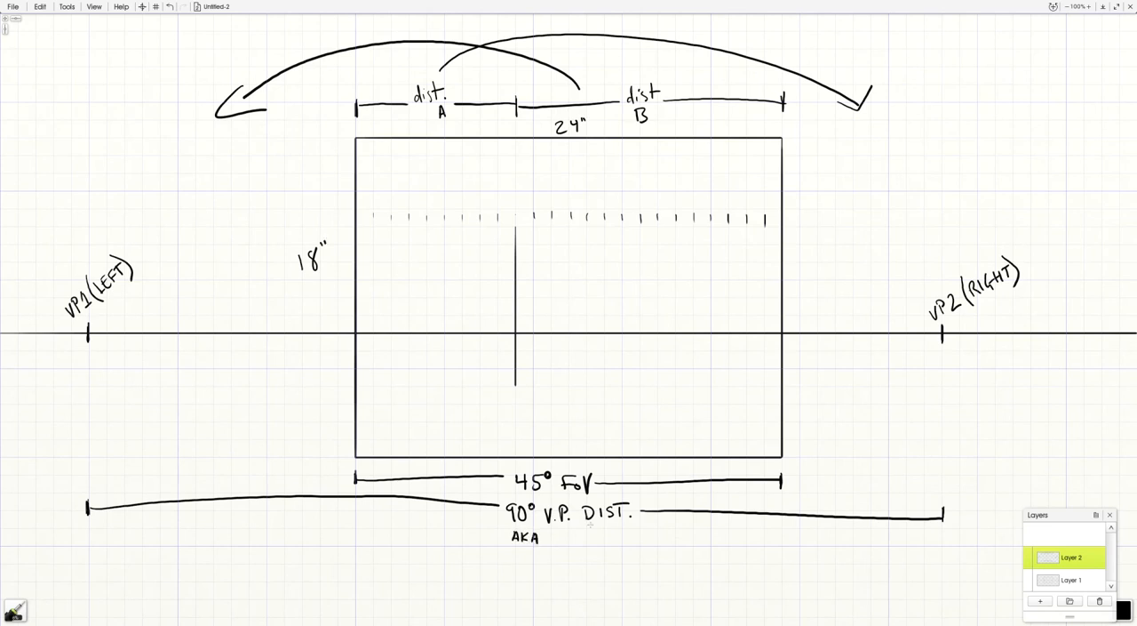
text(48")
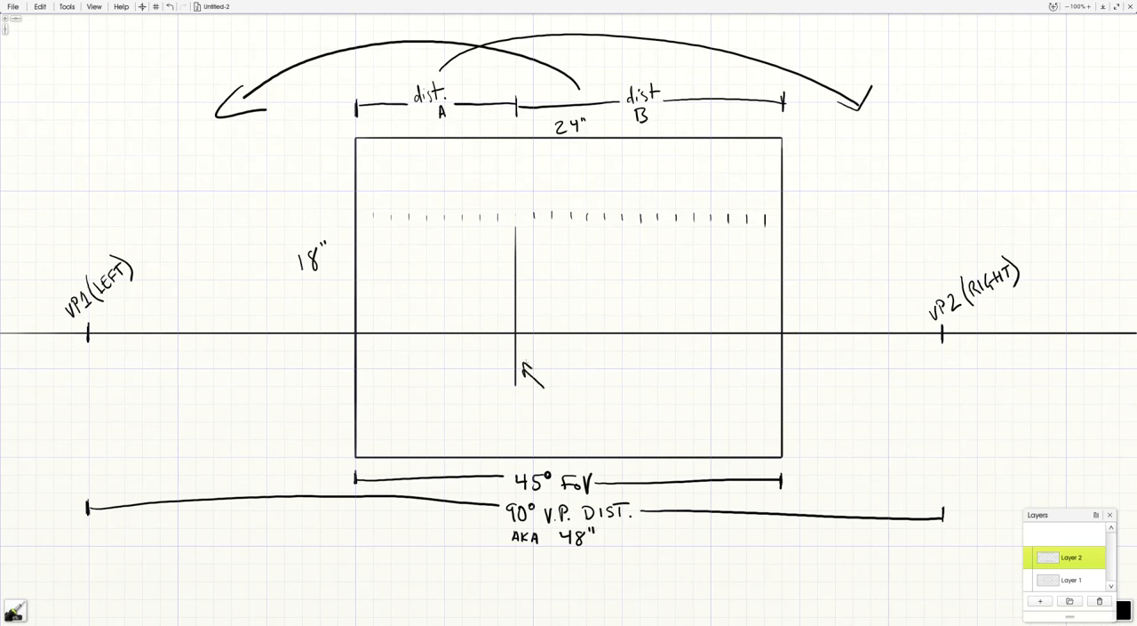
- Hand-letter 'CENTER OF VISION' beside the arrow at the vertical center line
text(CENTER OF)
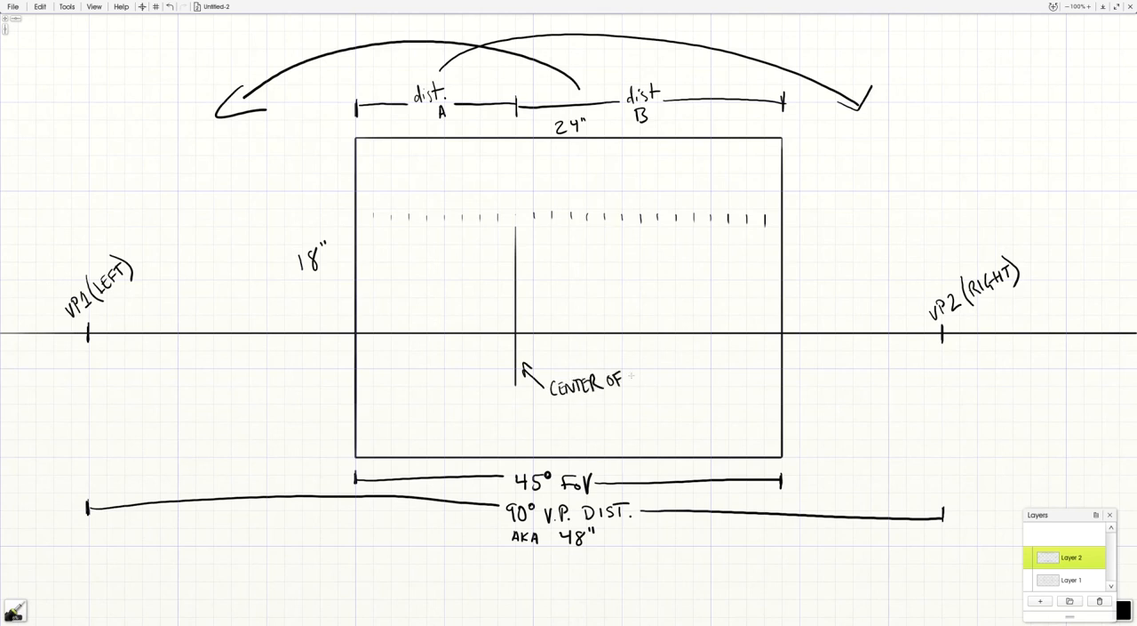
text(VISION)
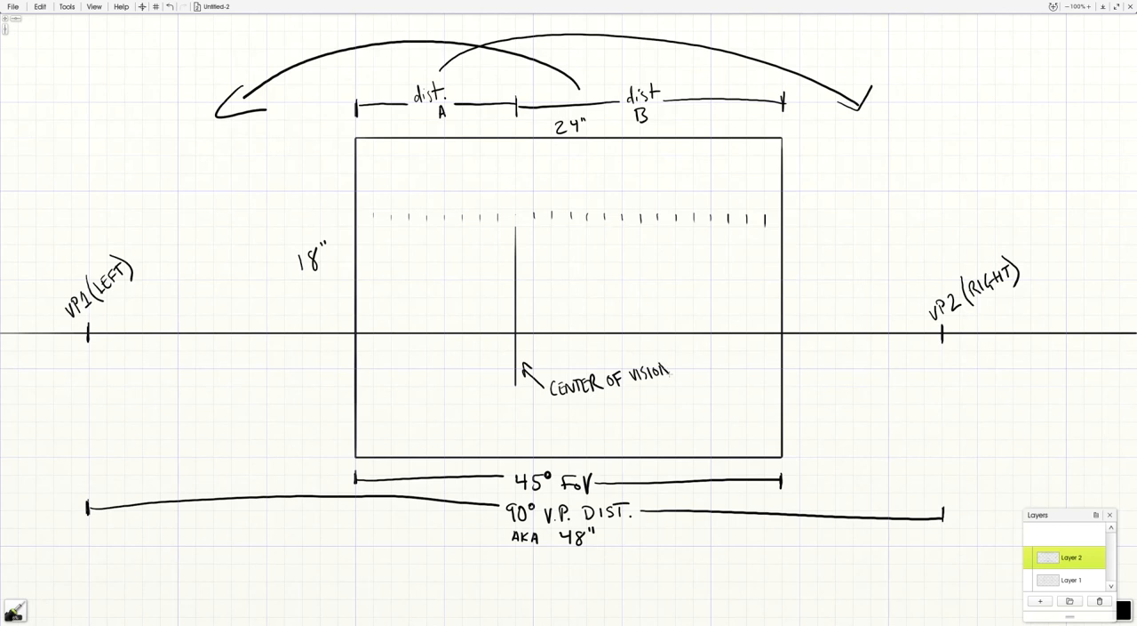